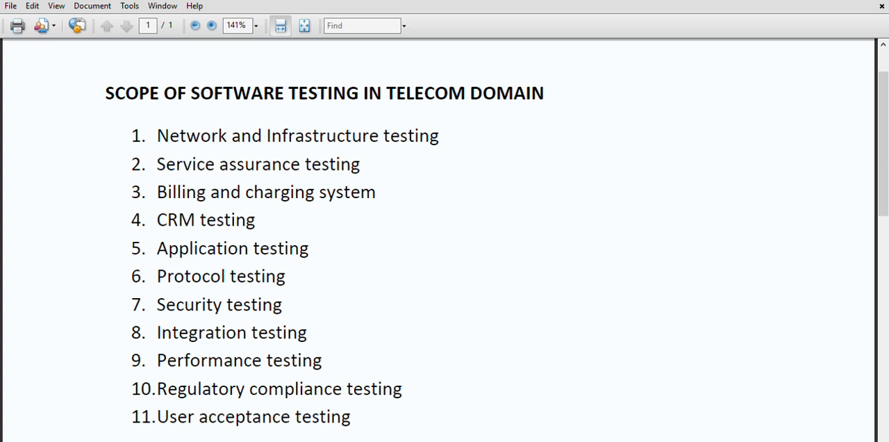
mouse_move(286, 131)
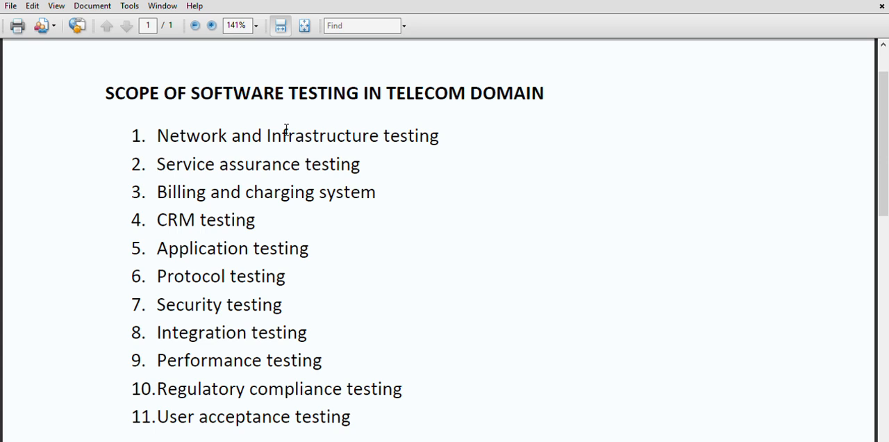
mouse_move(172, 128)
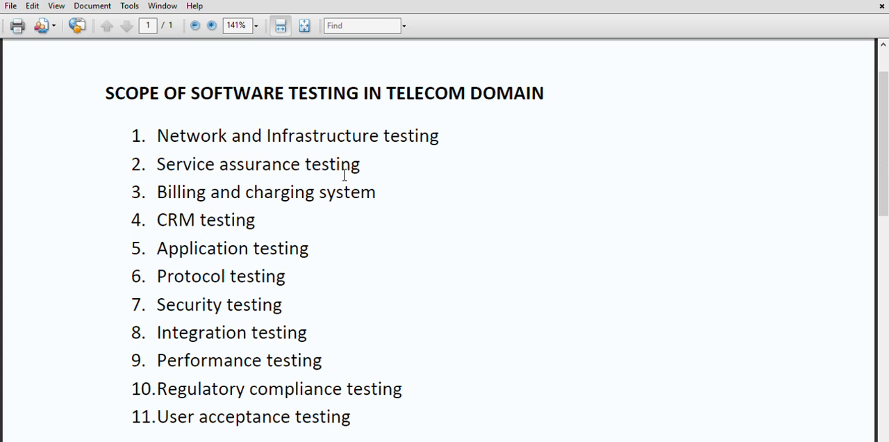
mouse_move(233, 203)
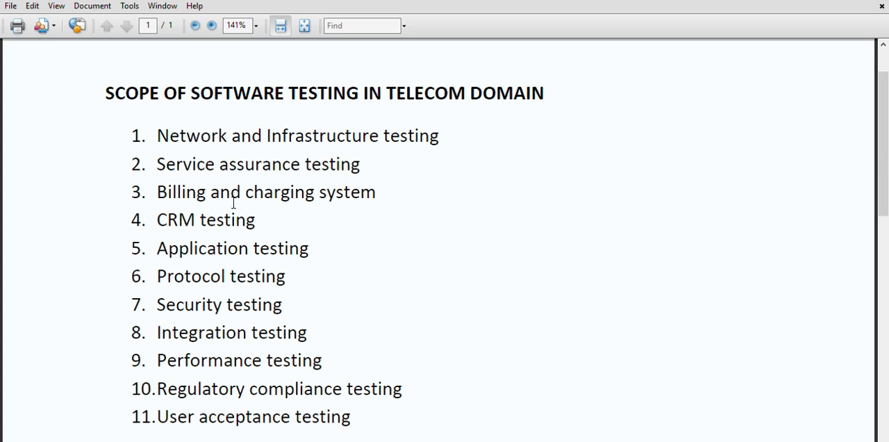
Emphasise item 3, Billing and charging system, then move the emphasis to CRM testing.
triple_click(266, 192)
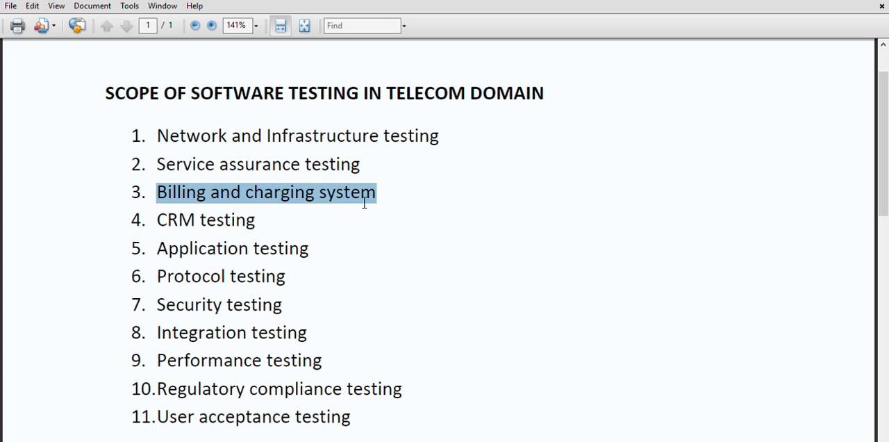
mouse_move(200, 217)
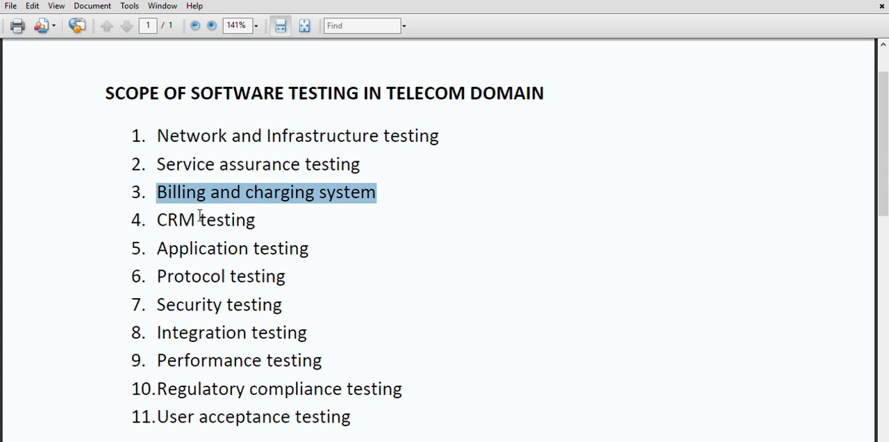
click(198, 219)
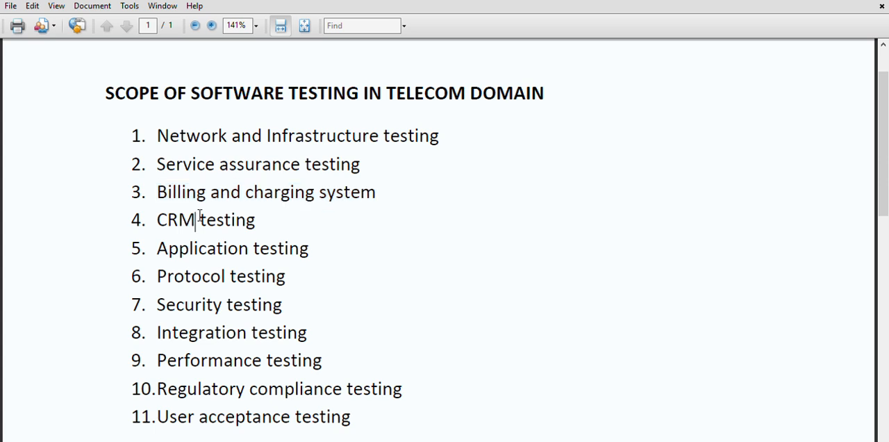
double_click(175, 219)
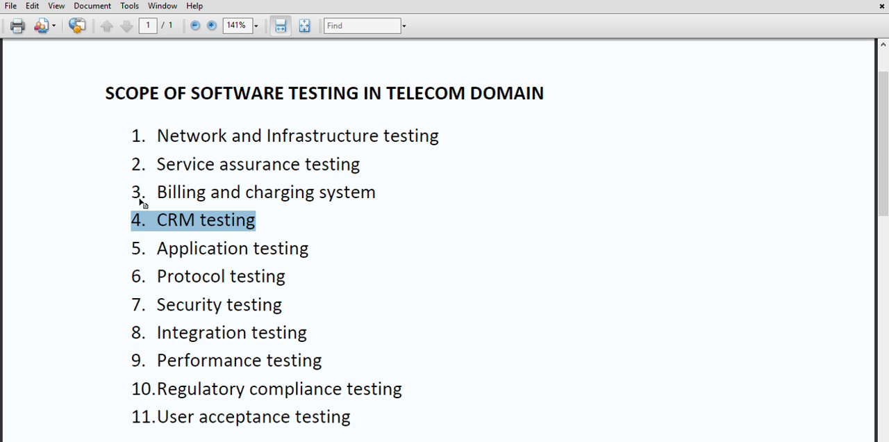
mouse_move(144, 209)
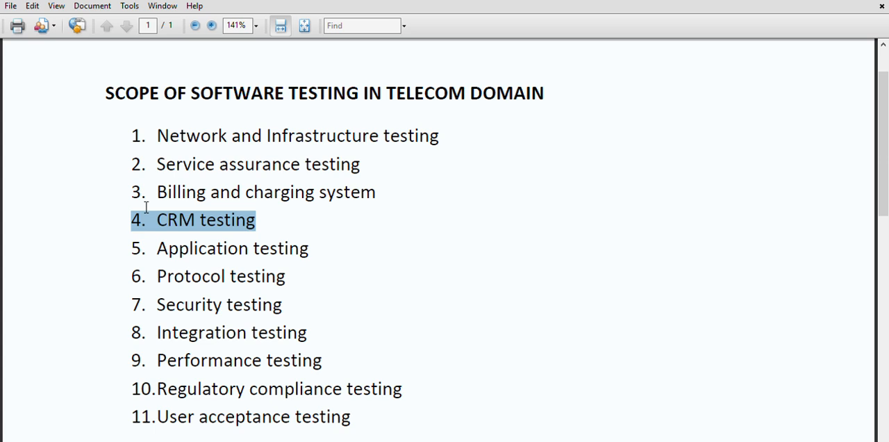
mouse_move(167, 210)
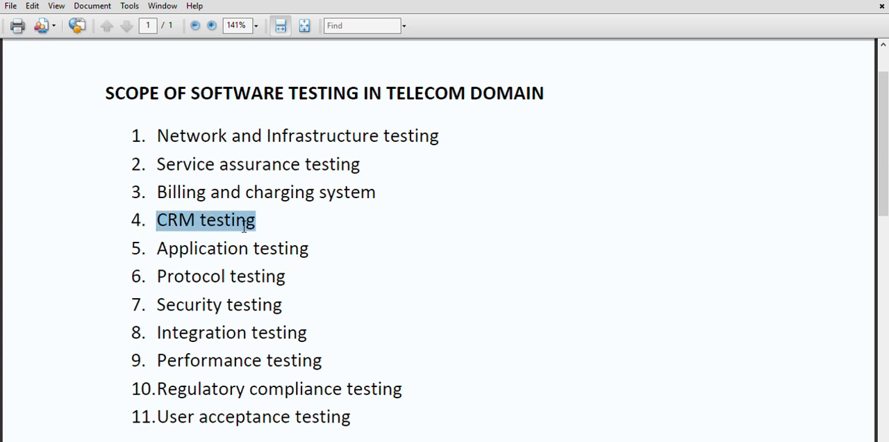
Re-emphasise CRM testing and then pick out item 5, Application testing.
click(206, 219)
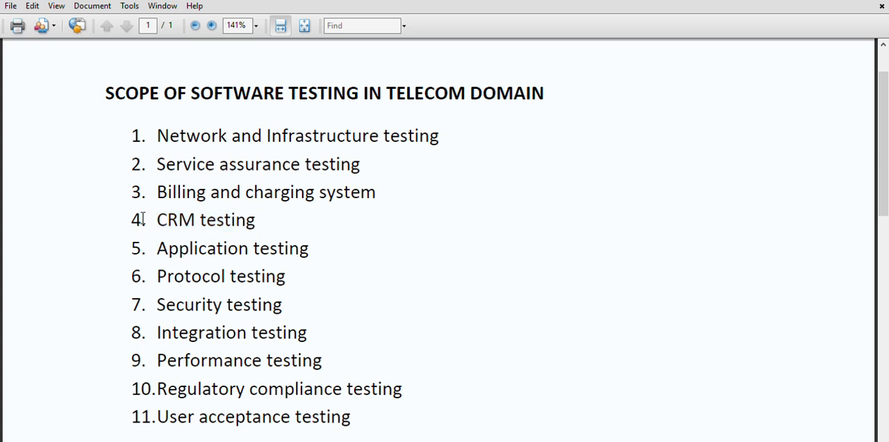
double_click(206, 219)
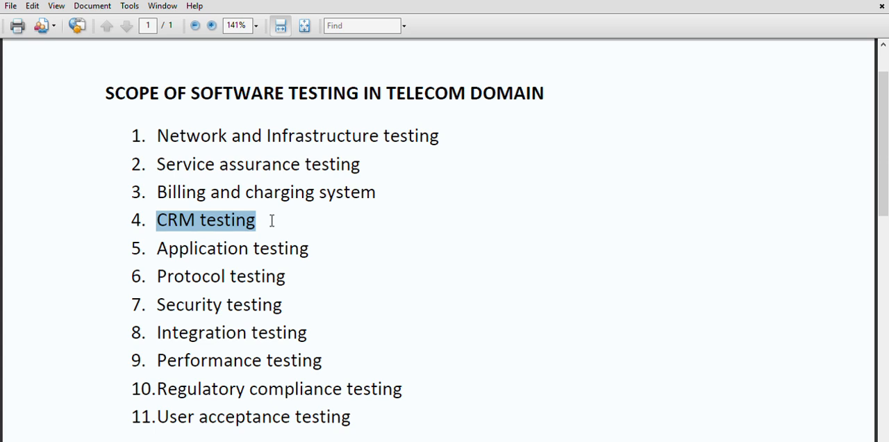
double_click(232, 247)
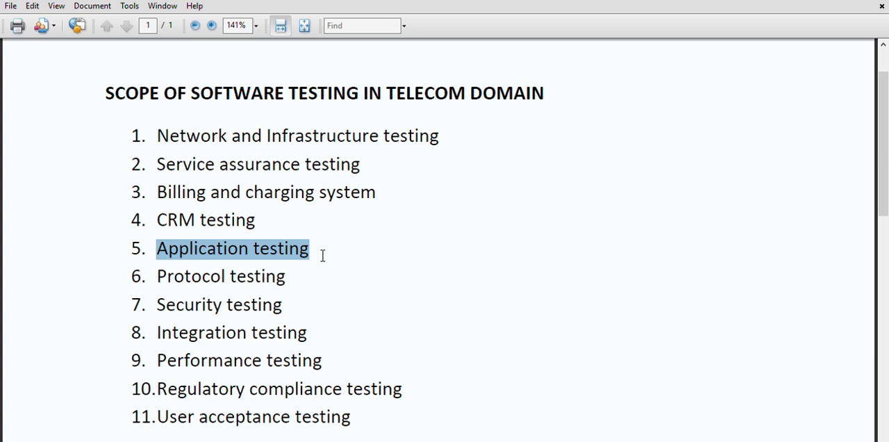
mouse_move(222, 287)
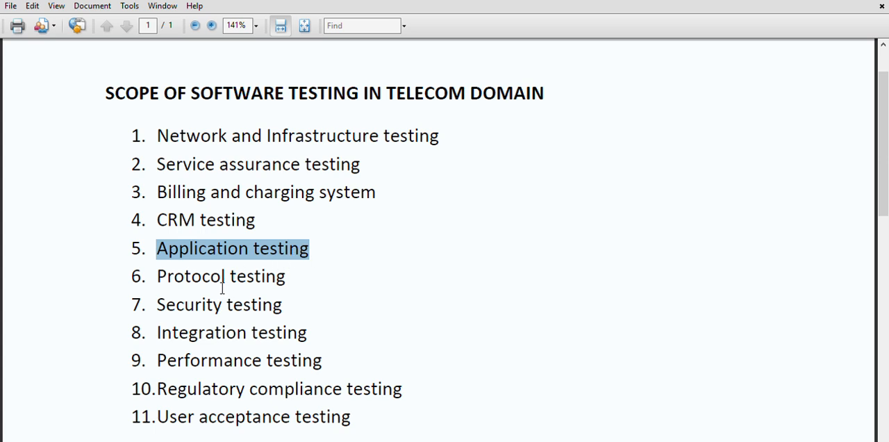
Emphasise Security testing, then the following items in turn, reaching Performance testing.
double_click(219, 275)
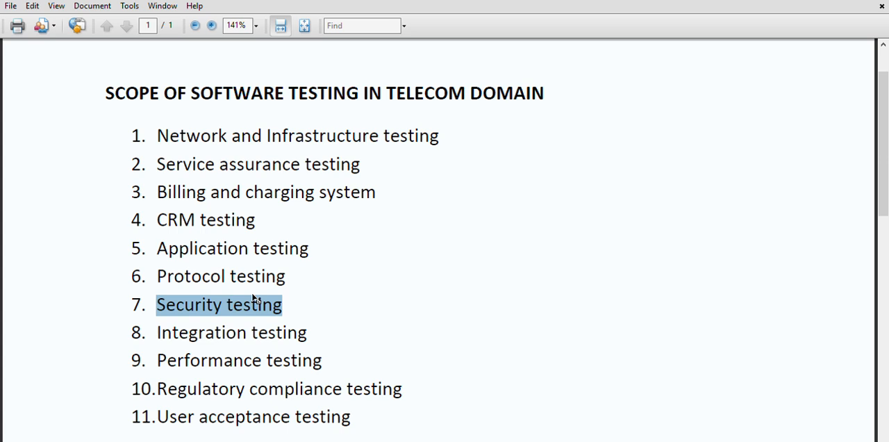
click(283, 306)
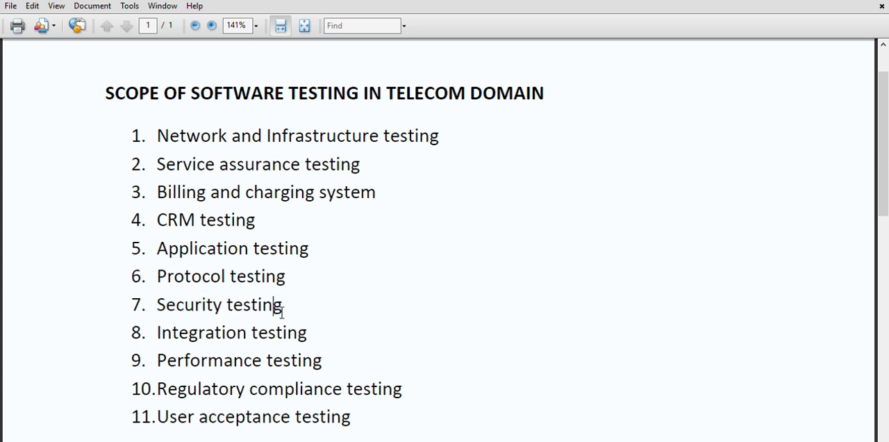
double_click(231, 332)
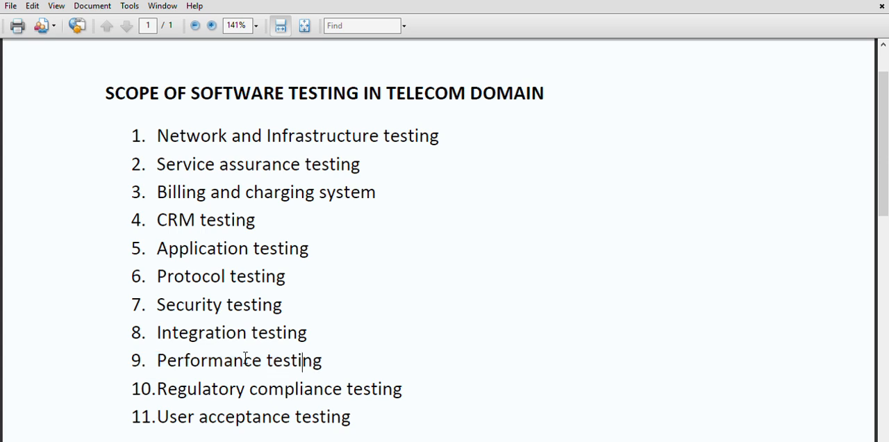
double_click(239, 359)
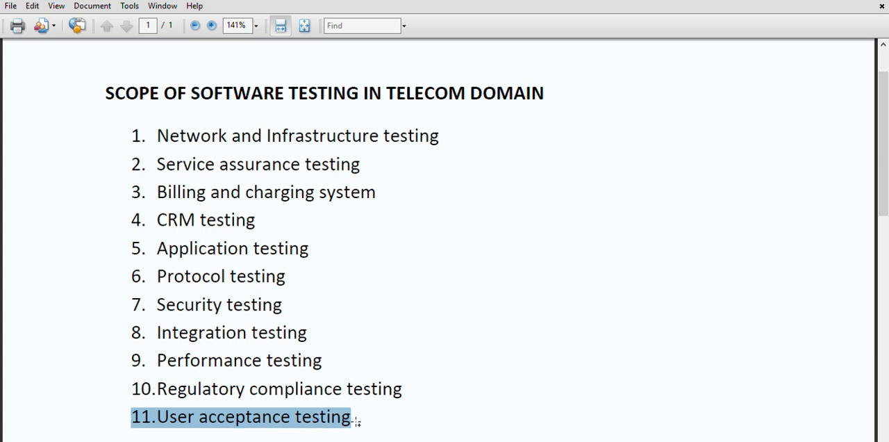
mouse_move(340, 414)
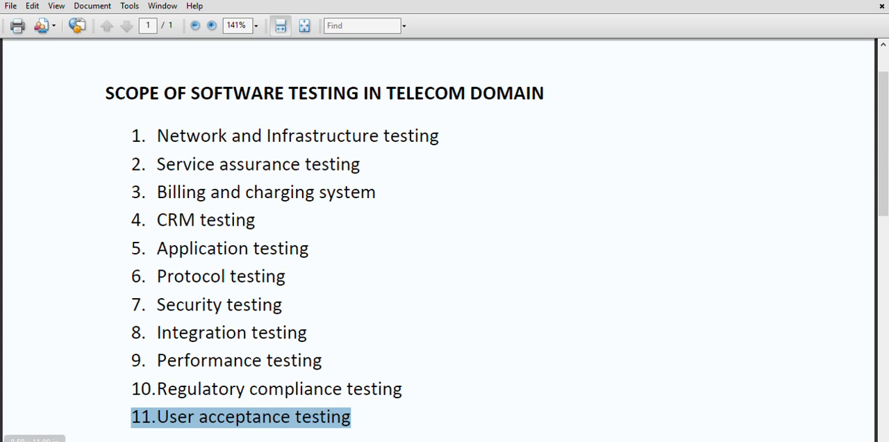
mouse_move(197, 266)
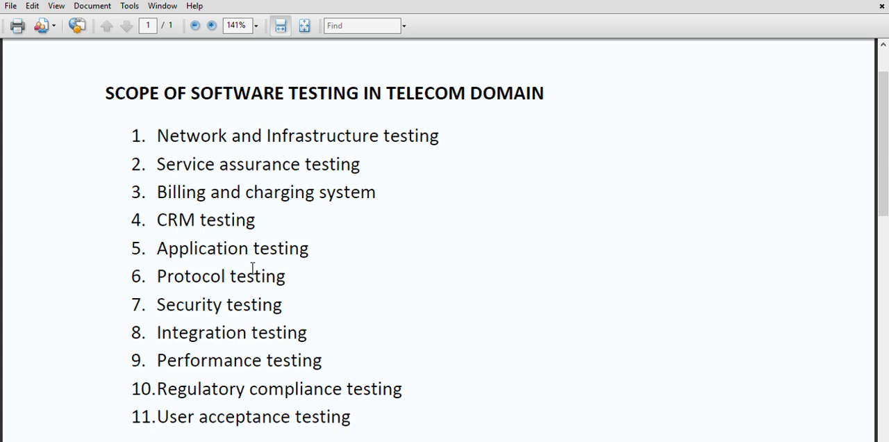
mouse_move(208, 222)
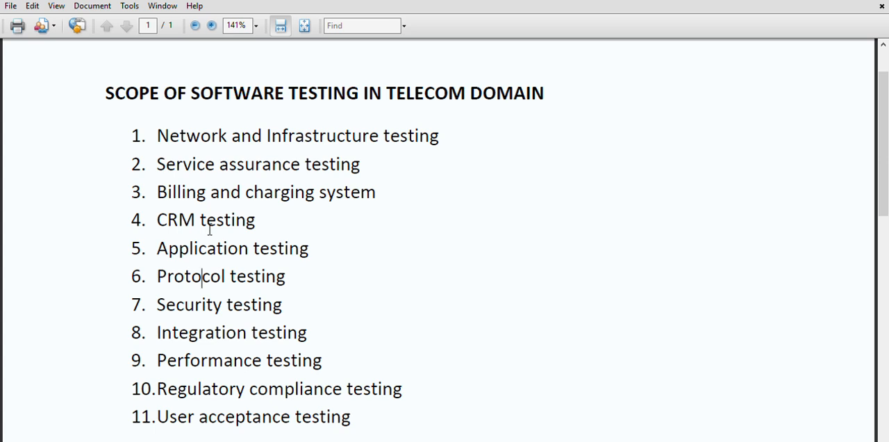
mouse_move(218, 116)
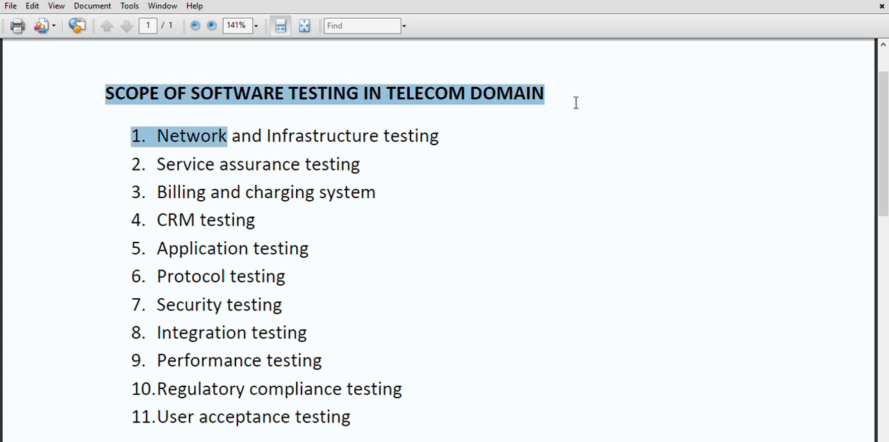
mouse_move(567, 97)
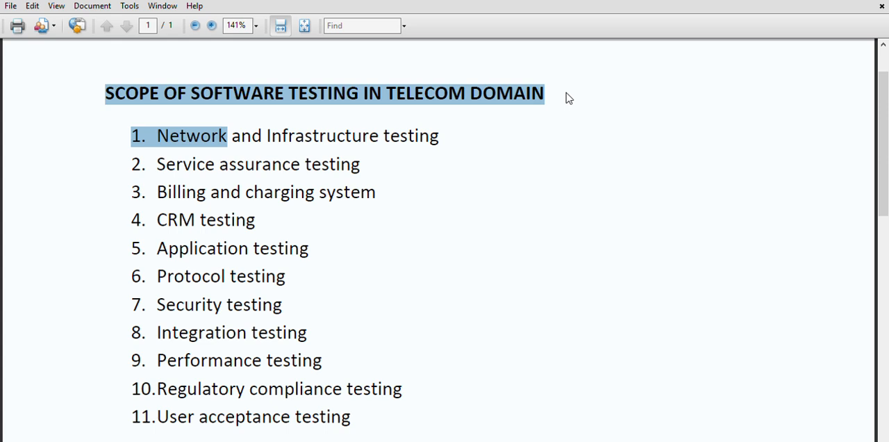
mouse_move(482, 112)
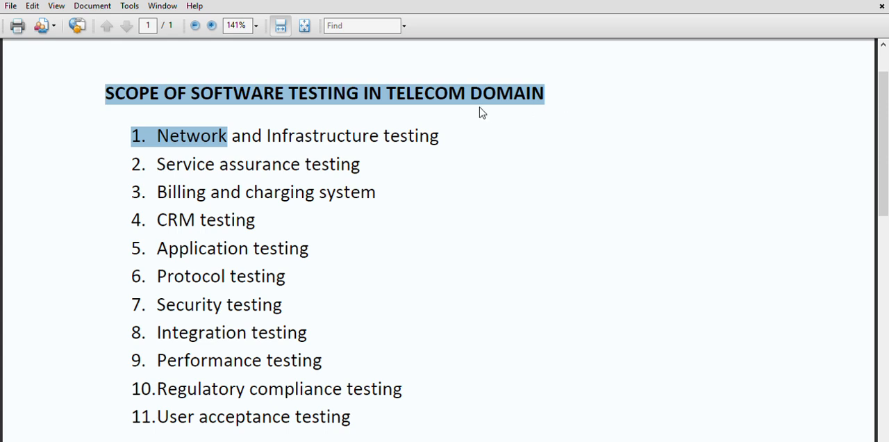
Narrow the emphasis to the title's opening words 'SCOPE OF SOFTWARE'.
click(213, 93)
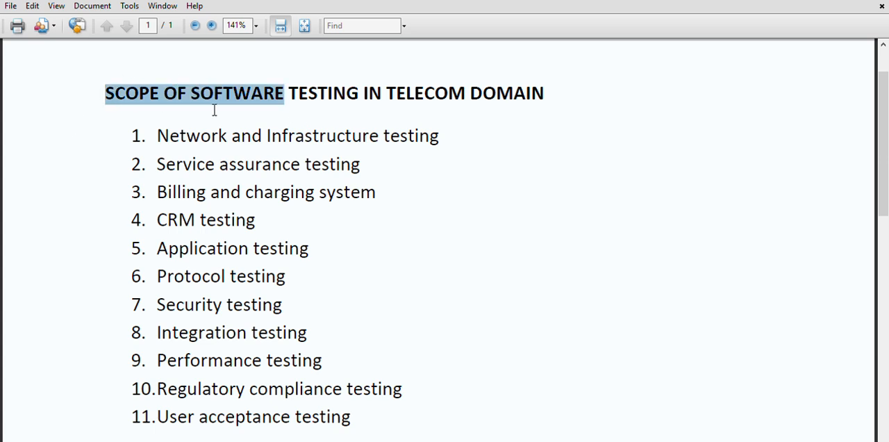